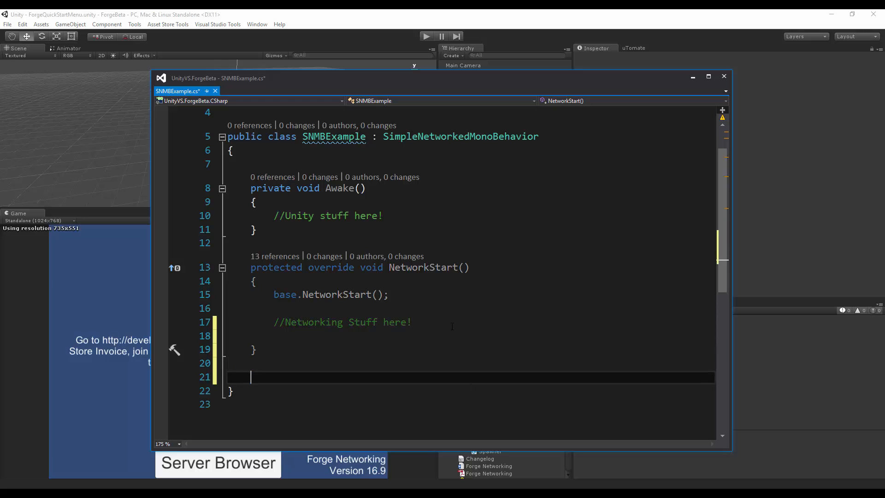
Declare a [BRPC] private void RPCSenderTest(string text) method below NetworkStart.
text([BRPC])
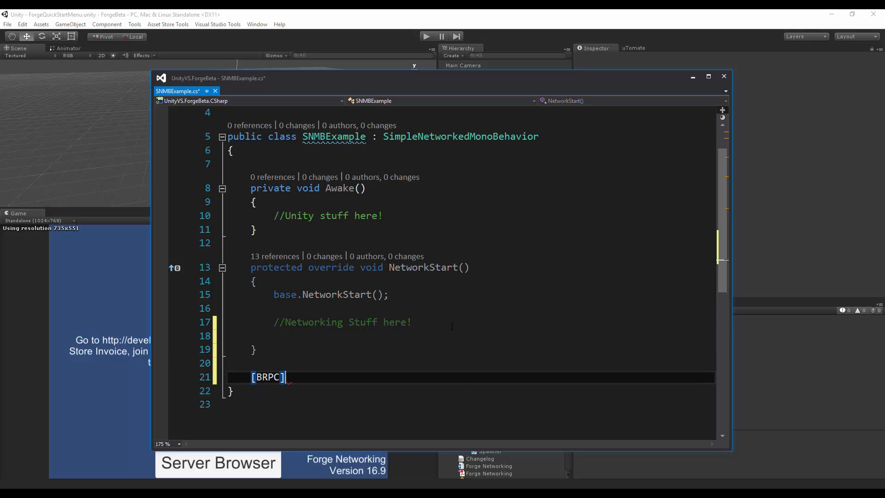
text(private void T)
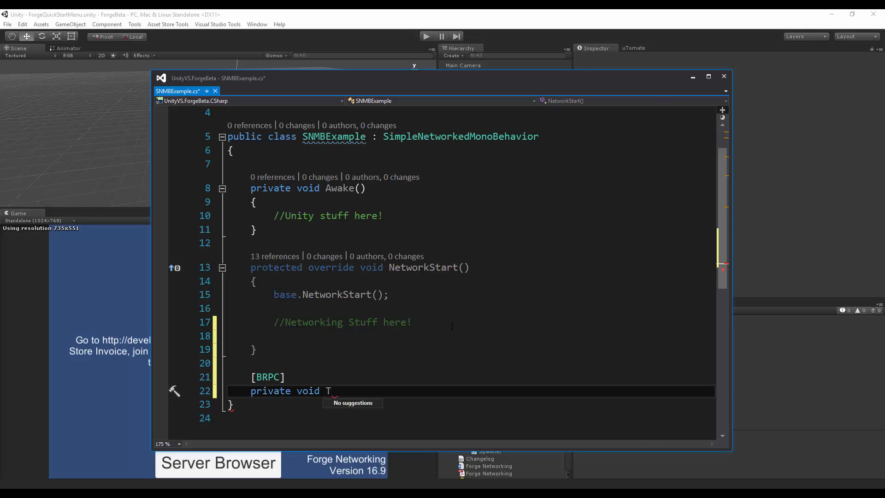
text(C)
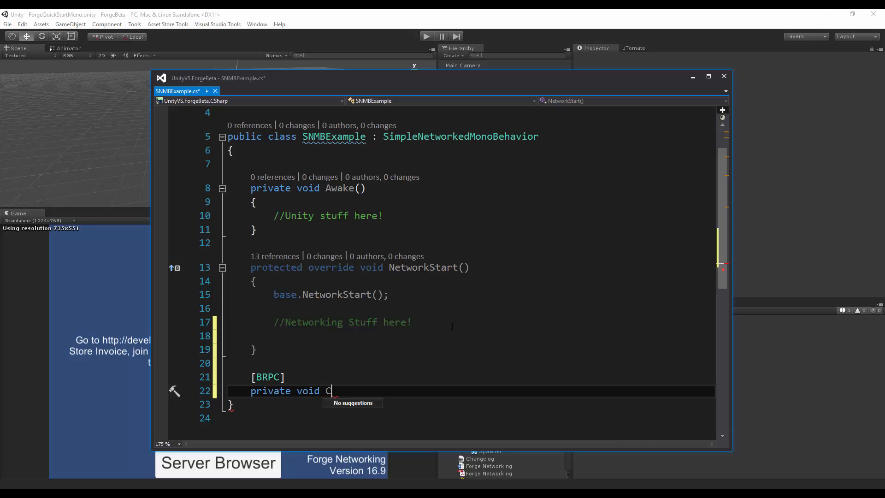
text(RPCSender)
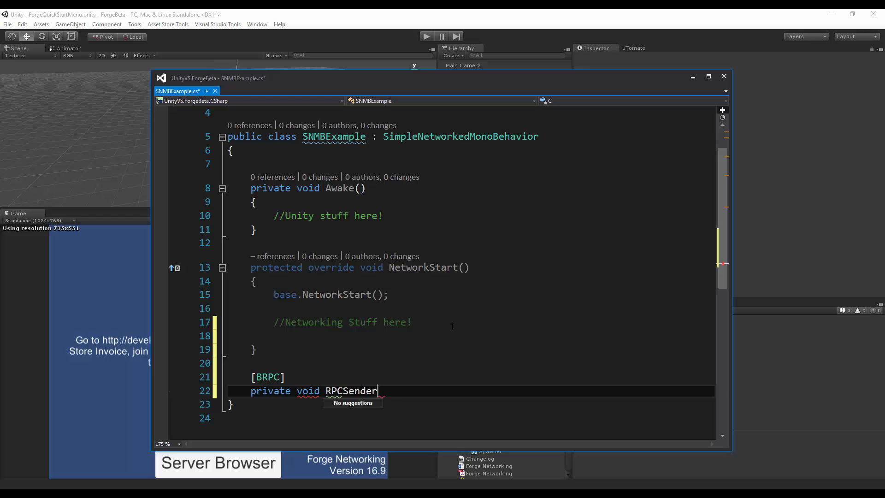
text(Test())
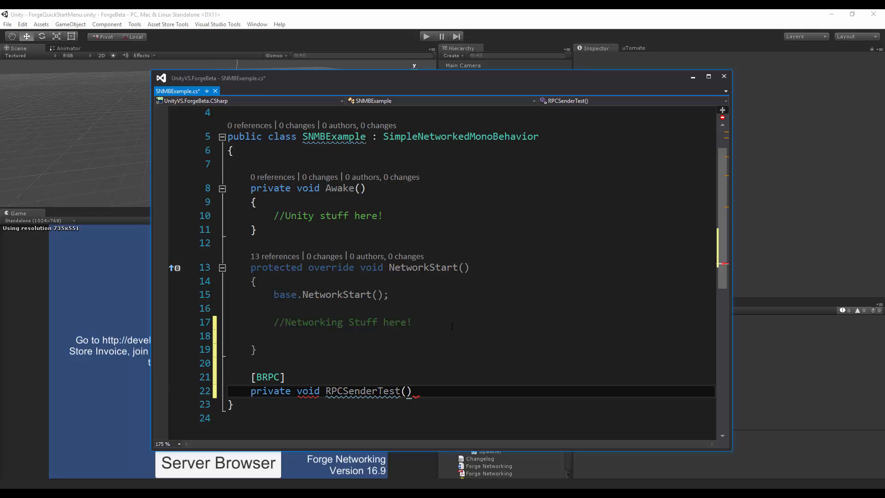
text(string)
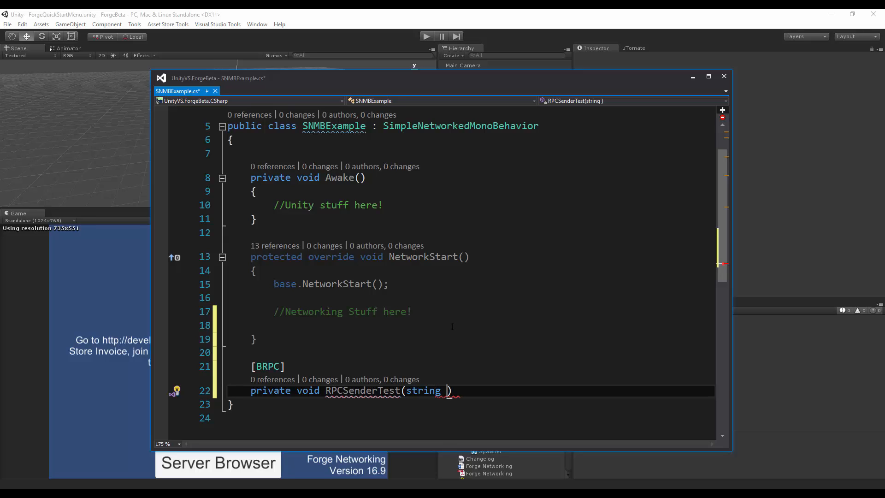
text(text))
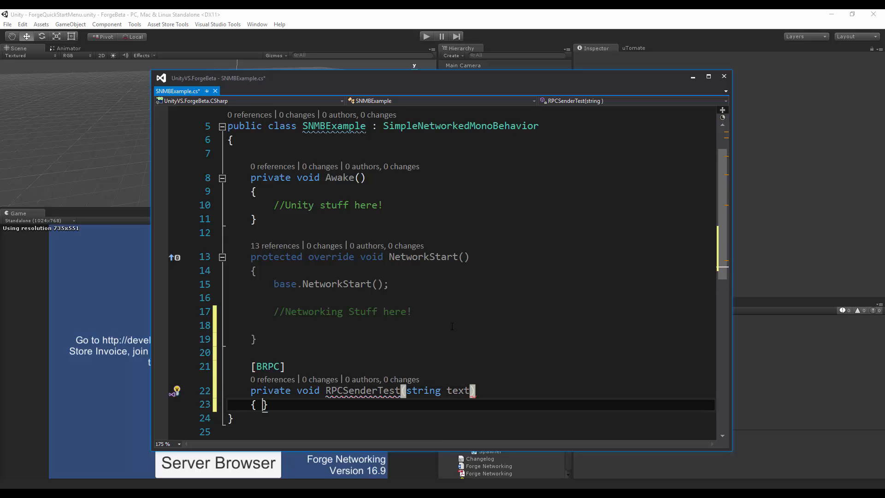
Log "Our current RPC sender [" + CurrentRPCSender.NetworkId + "] " + text in its body.
text(Debu)
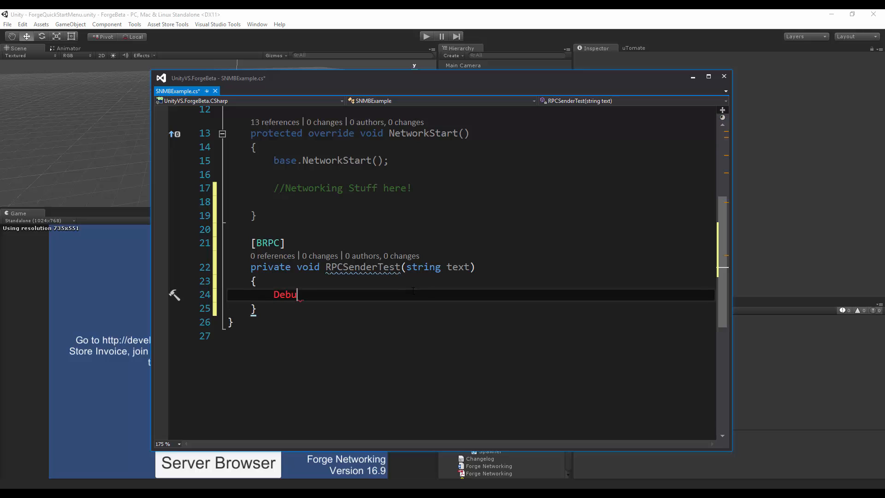
text(g.Log("");)
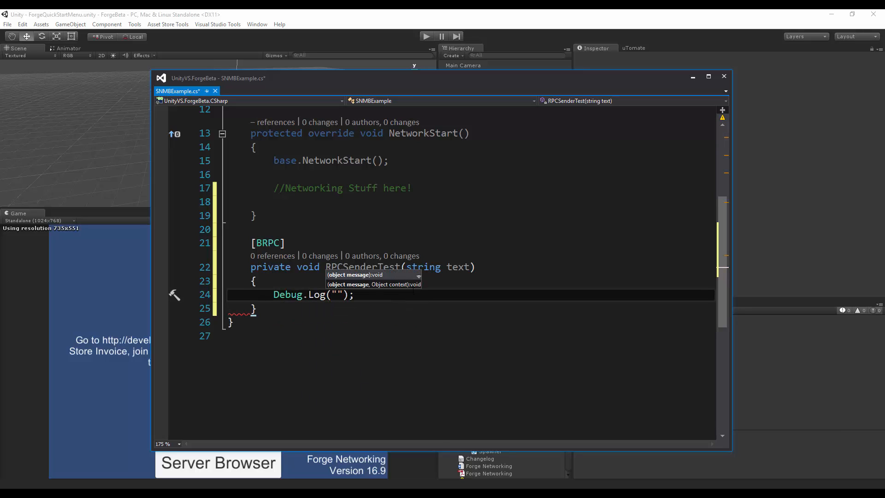
text(Our current)
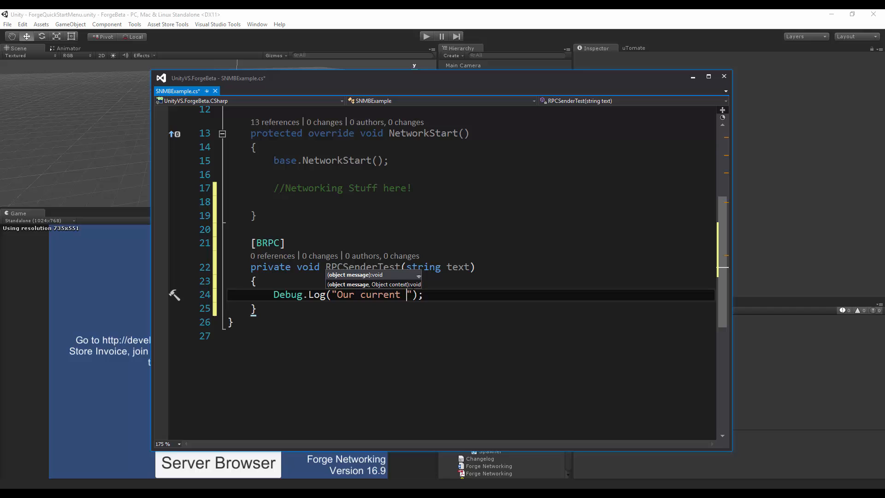
text(RPC sender [)
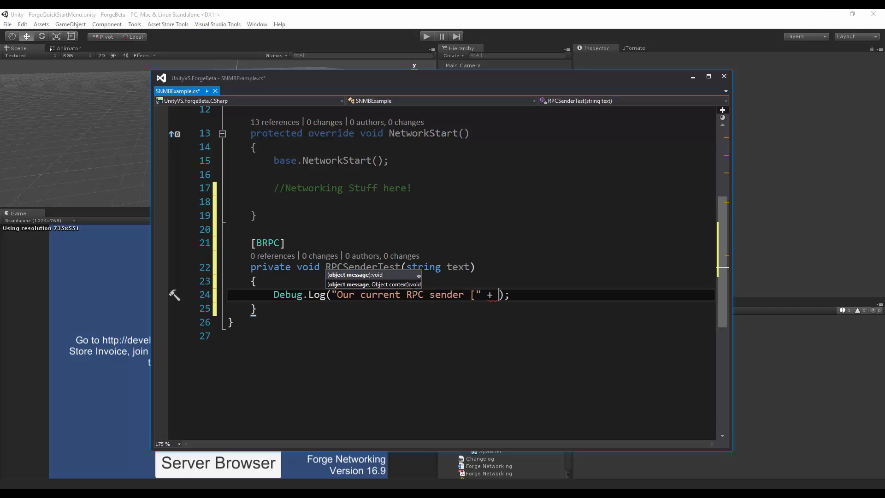
text(currentRPCSender.NetworkId)
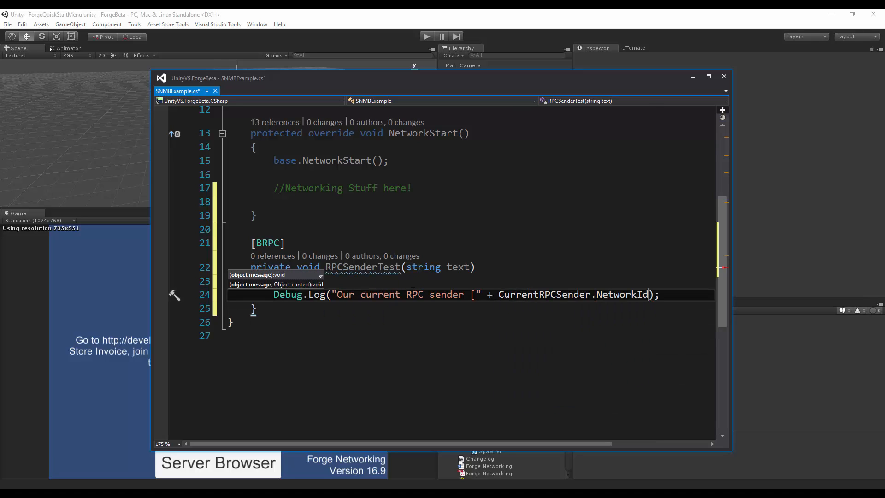
text(+ "] " + te)
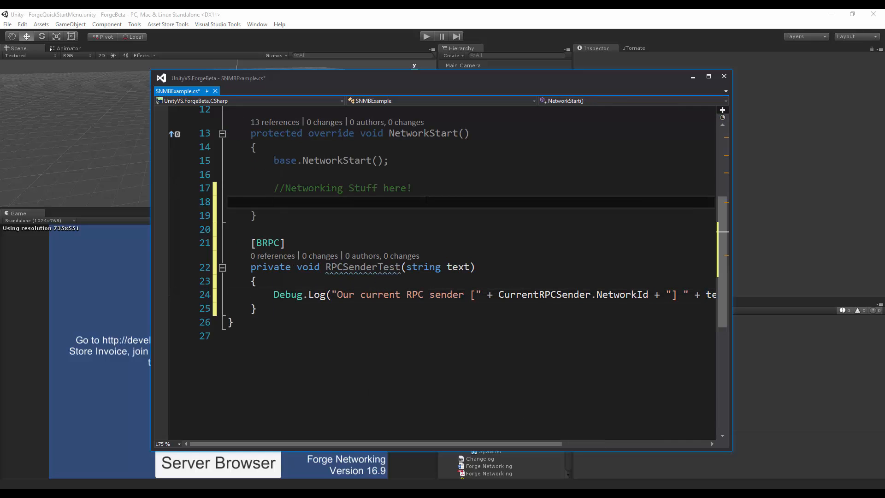
Add RPC("RPCSenderTest", "Hello World!"); under the Networking Stuff comment in NetworkStart.
text(RPC(""))
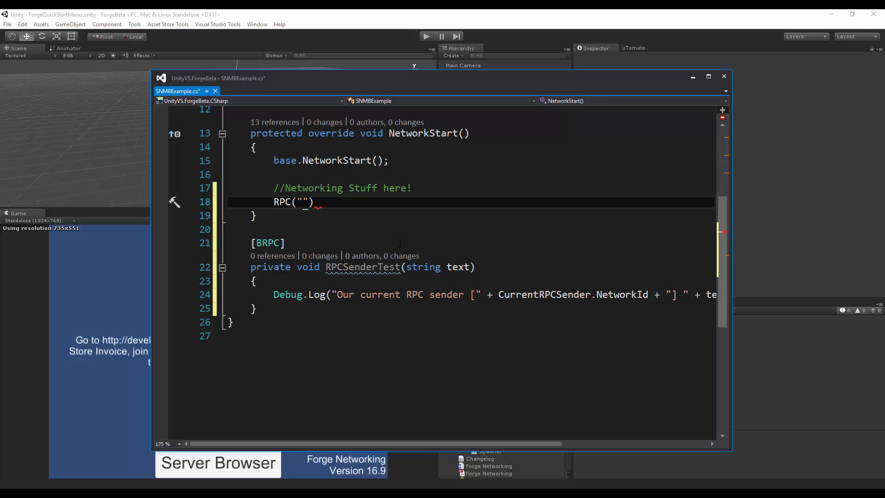
text(RPCSenderTest)
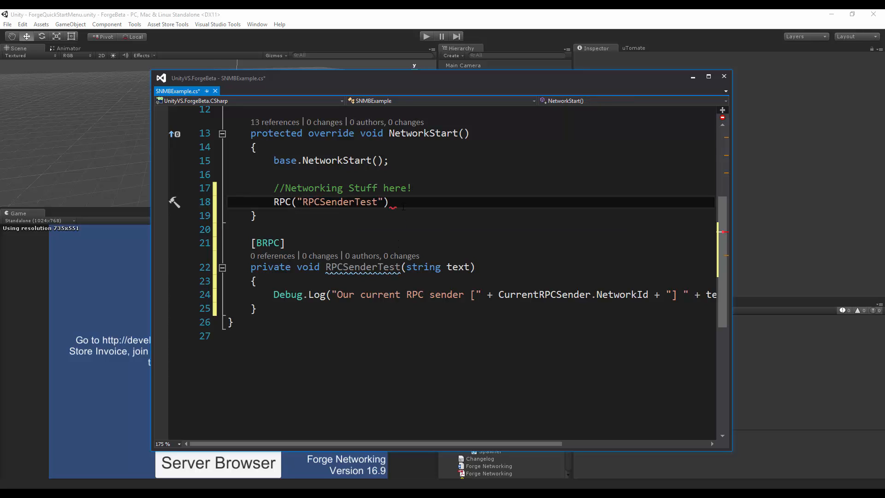
text(,)
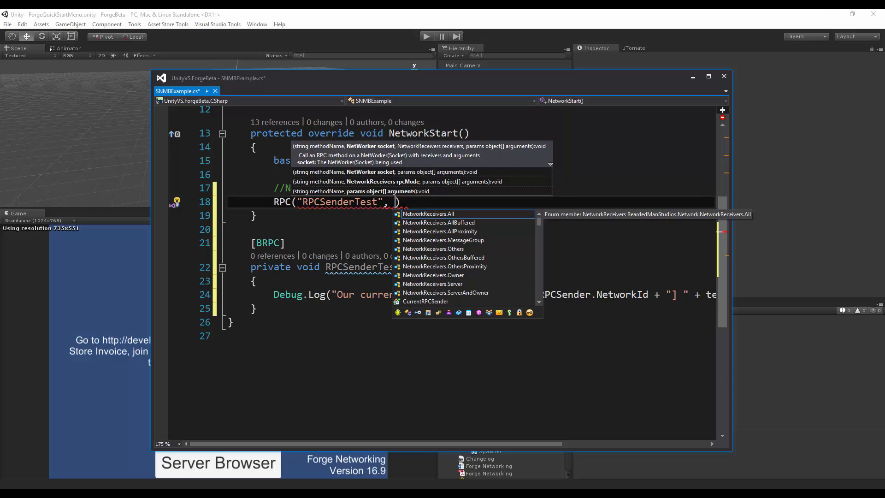
text("Hel")
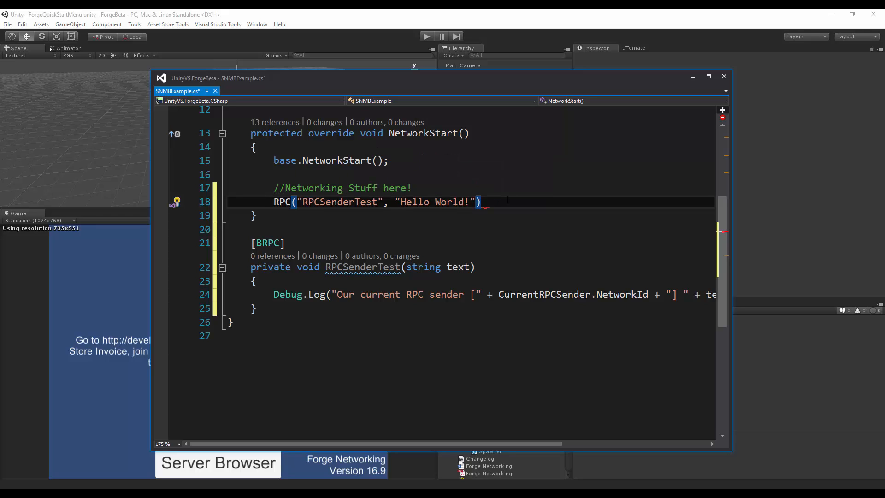
text(;)
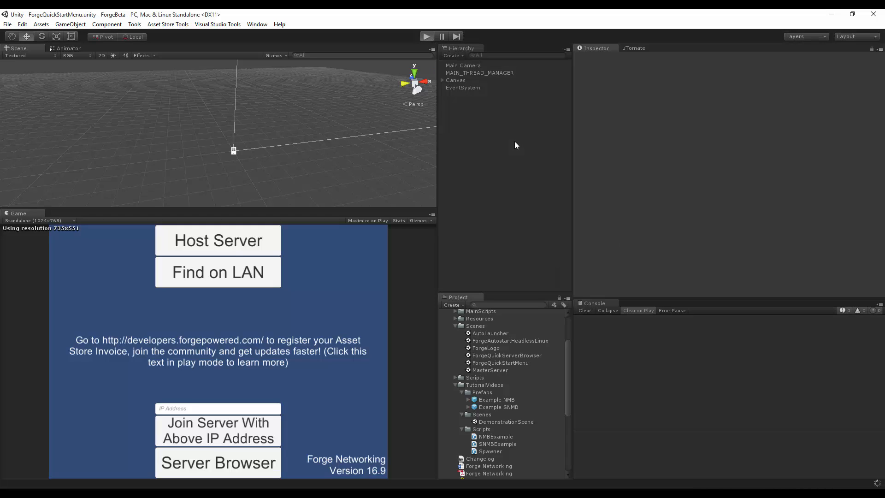
mouse_move(269, 243)
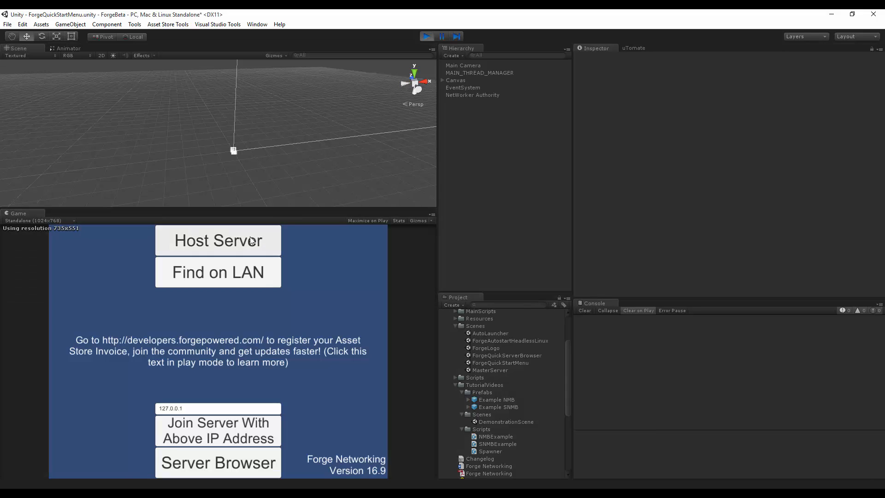
Host a server in Play mode so the Console logs sender [0] Hello World!
click(218, 240)
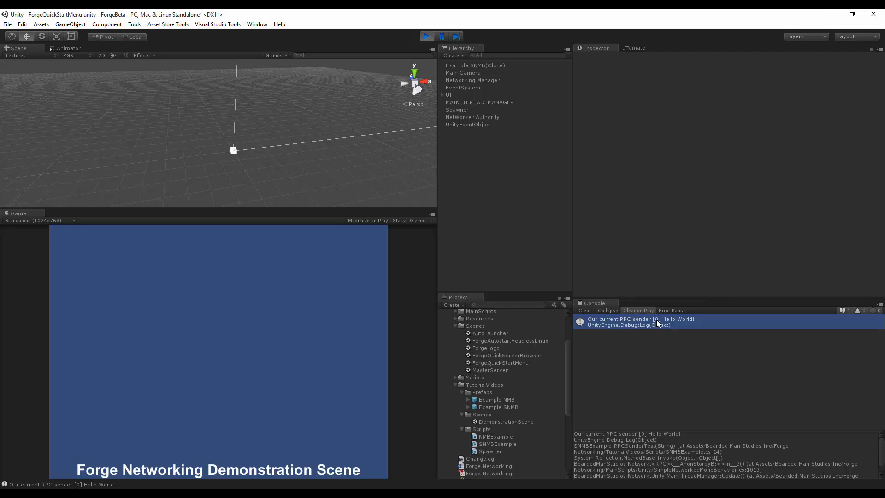
mouse_move(670, 323)
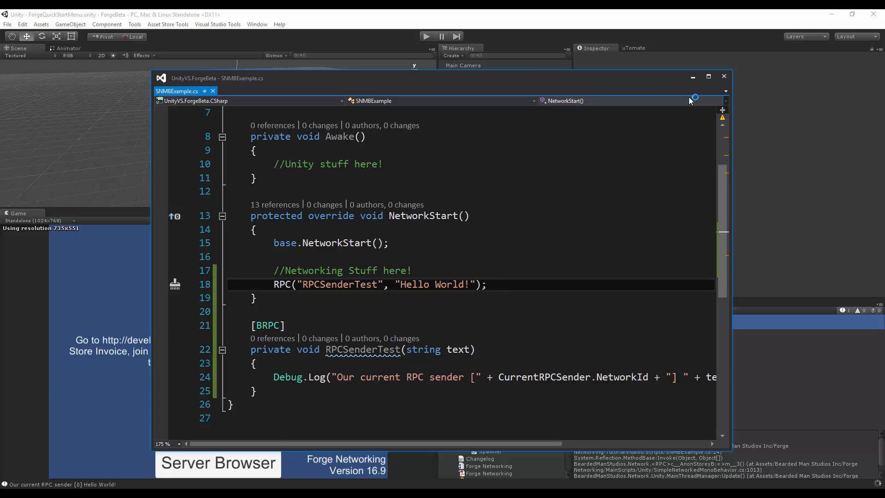
Refocus the Unity editor over the ForgeBeta build to see the sender [0] log.
click(722, 77)
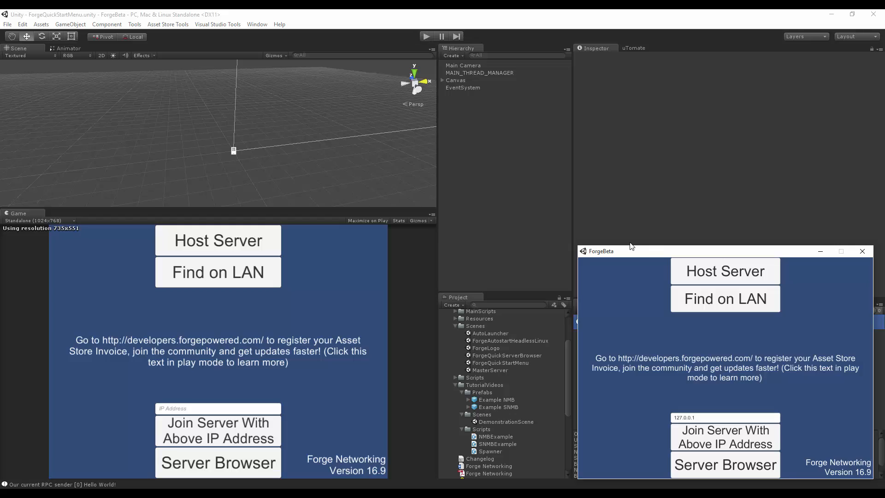
click(861, 251)
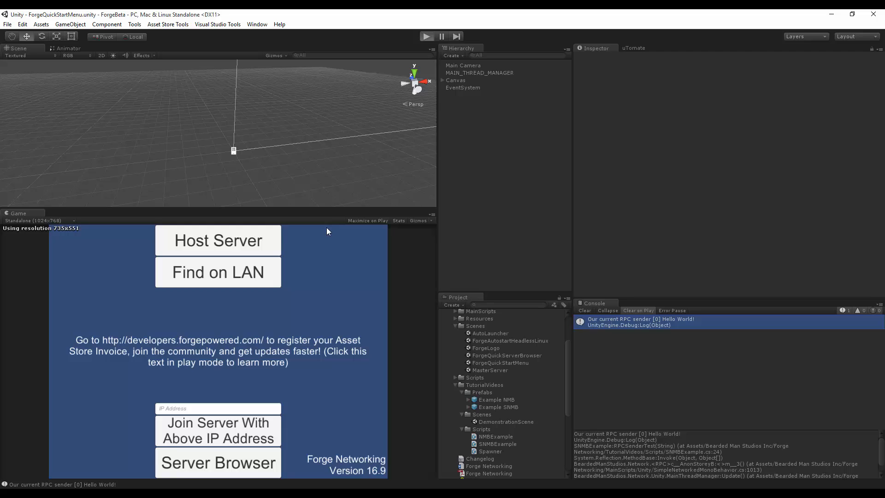
Host a server with the build joined, then select Example SNMB(Clone) in the Hierarchy.
click(217, 240)
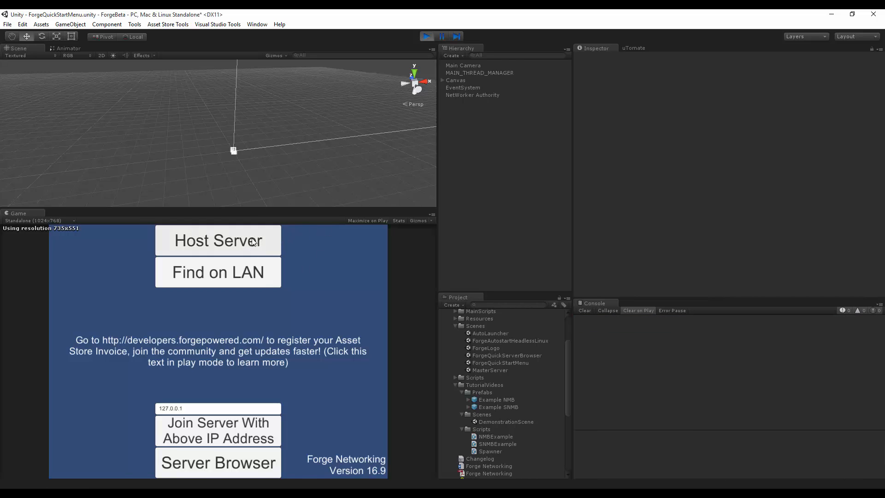
click(218, 240)
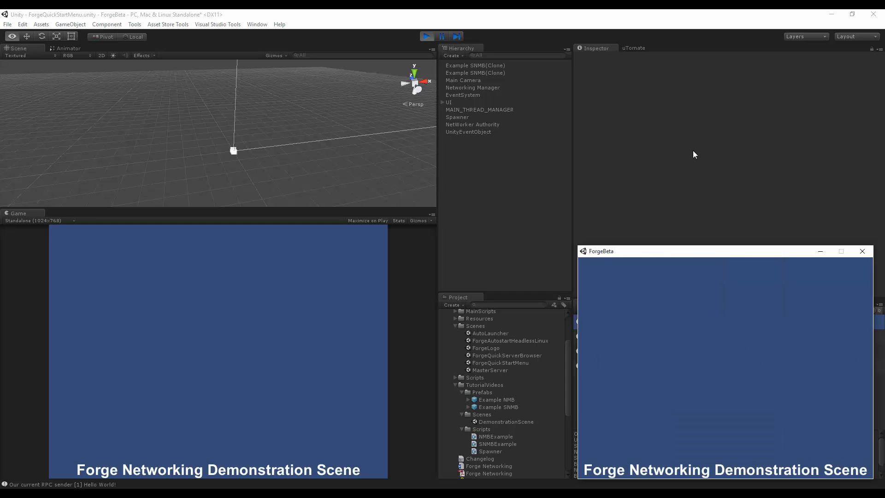
click(640, 333)
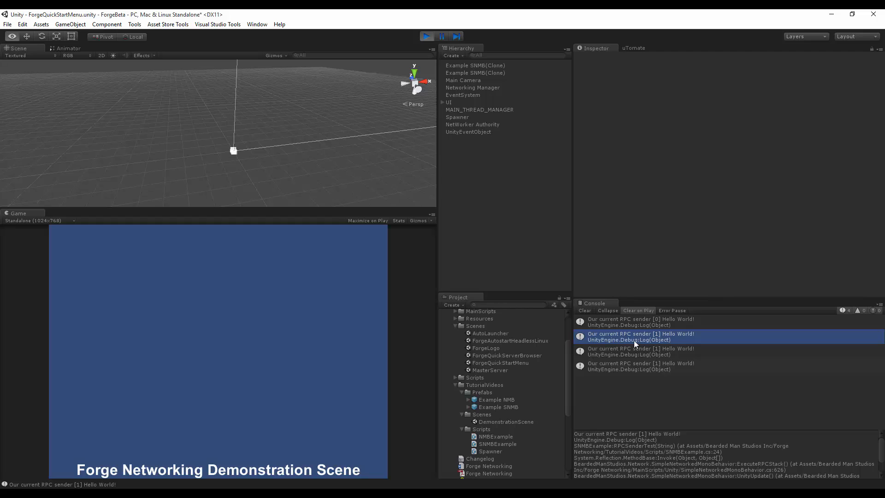
mouse_move(675, 354)
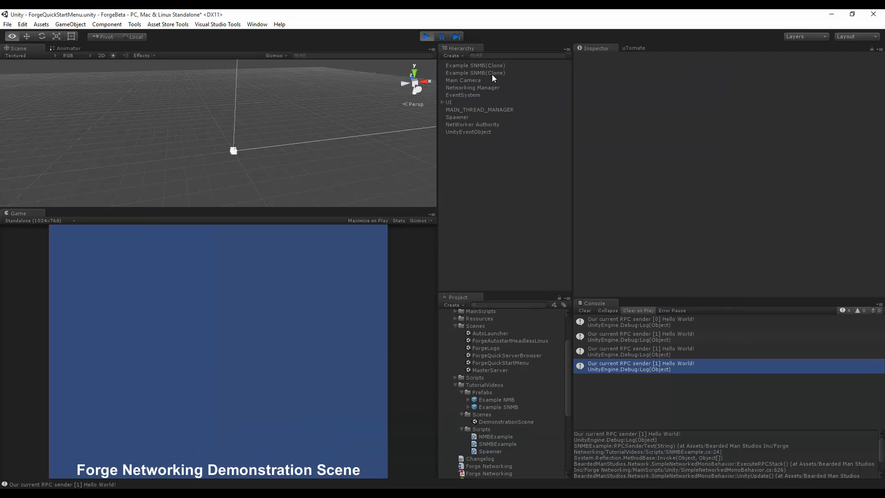
click(476, 64)
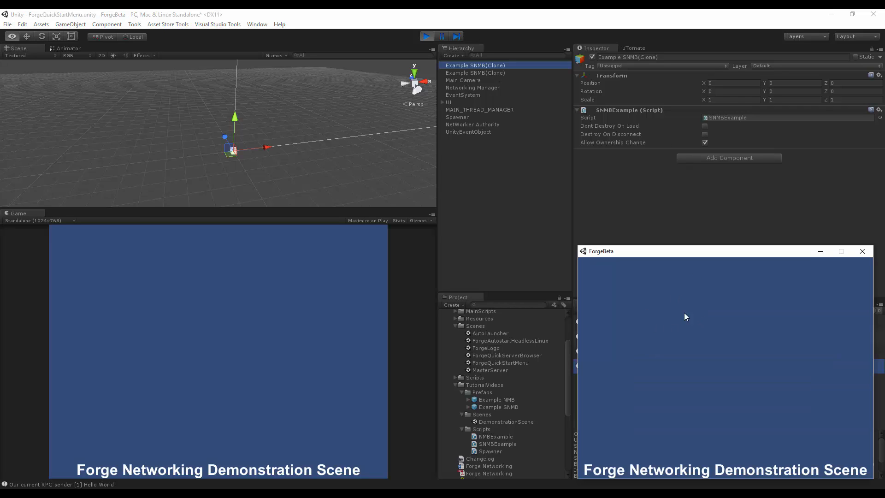
mouse_move(720, 344)
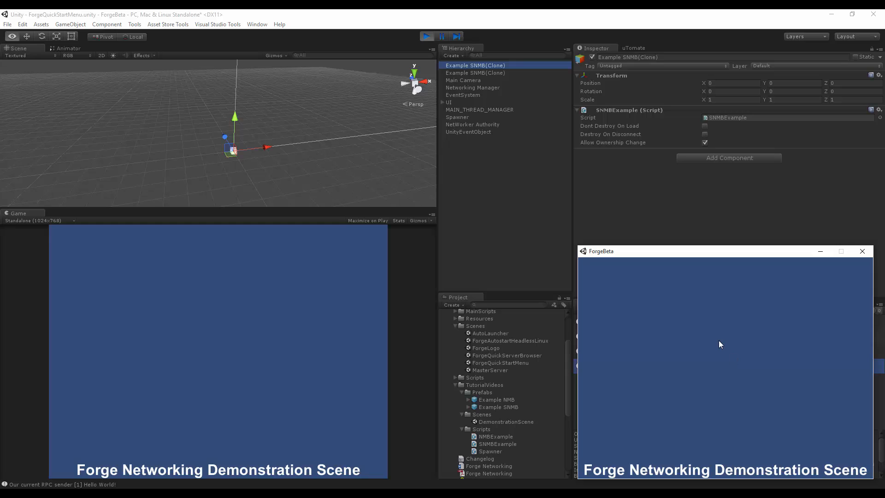
mouse_move(679, 292)
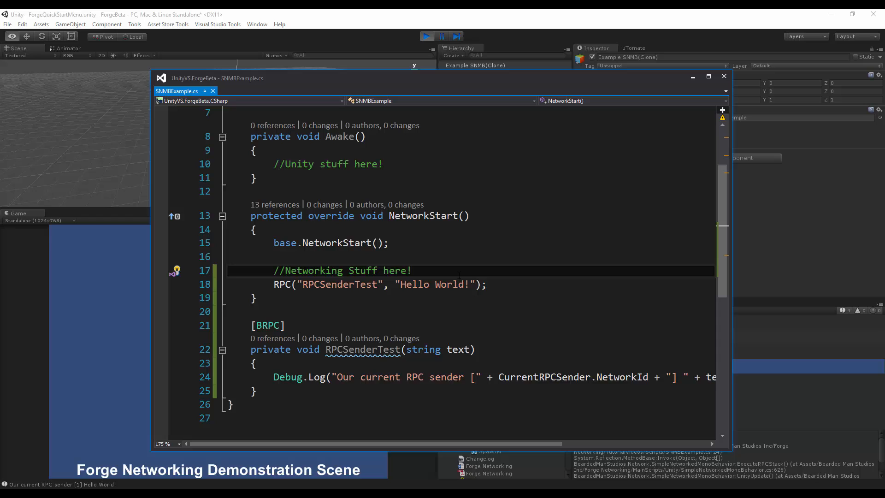
Wrap the RPC("RPCSenderTest", ...) call in an if statement and save.
text(if ()
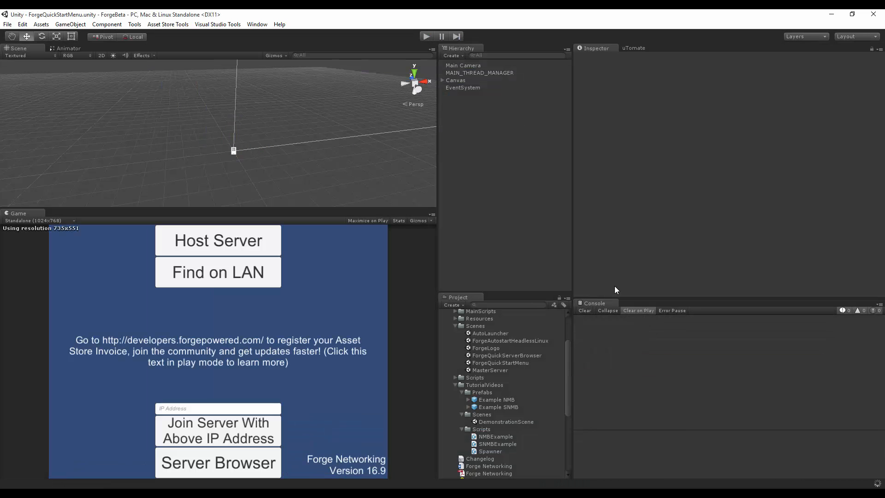
Build & Run the standalone player from the File menu.
click(7, 24)
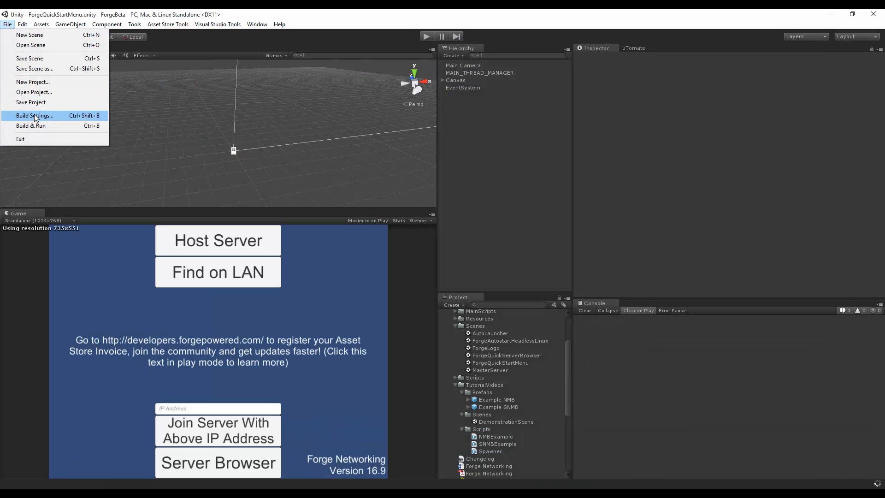
click(34, 116)
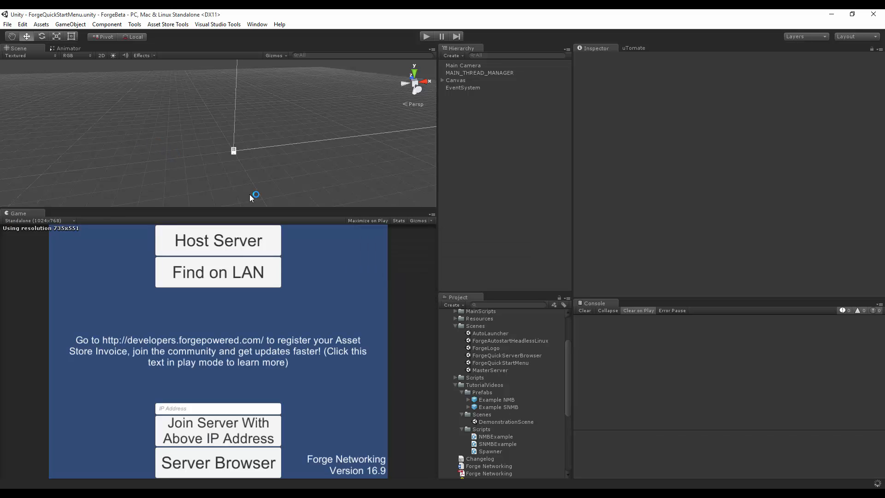
mouse_move(251, 199)
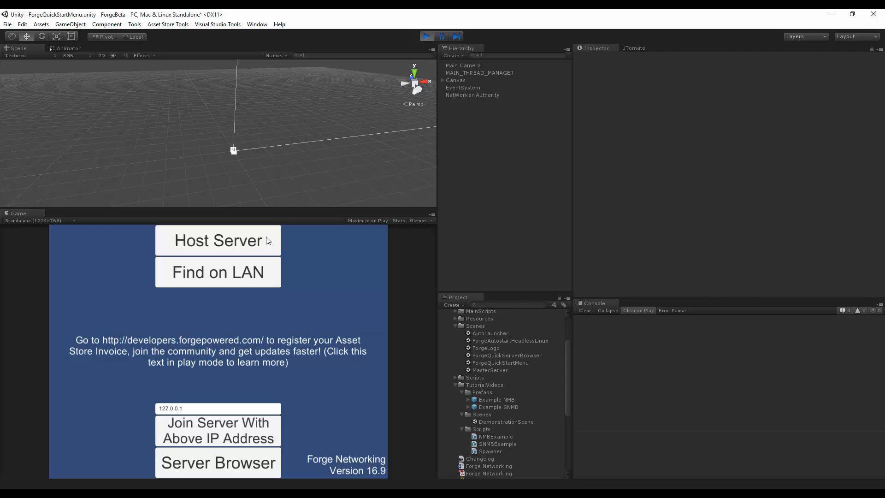
Host with the client joined and inspect the sender 1 log, Main Camera and Example SNMB(Clone).
click(217, 239)
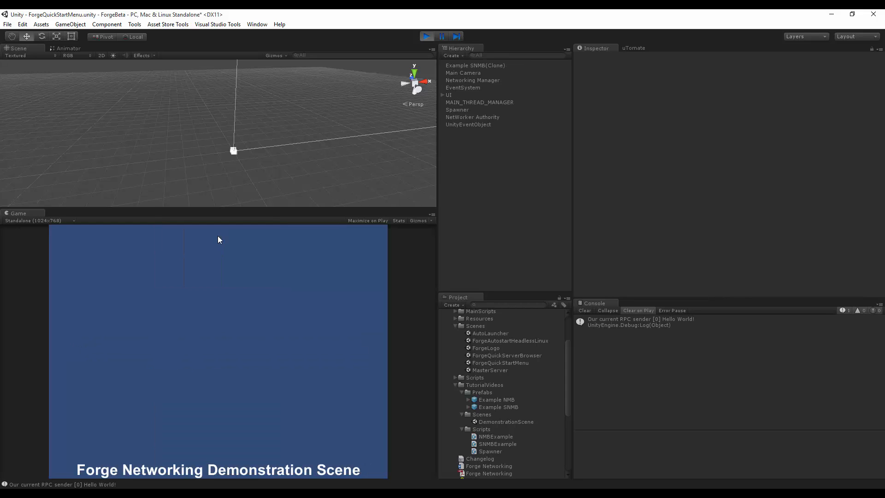
click(640, 321)
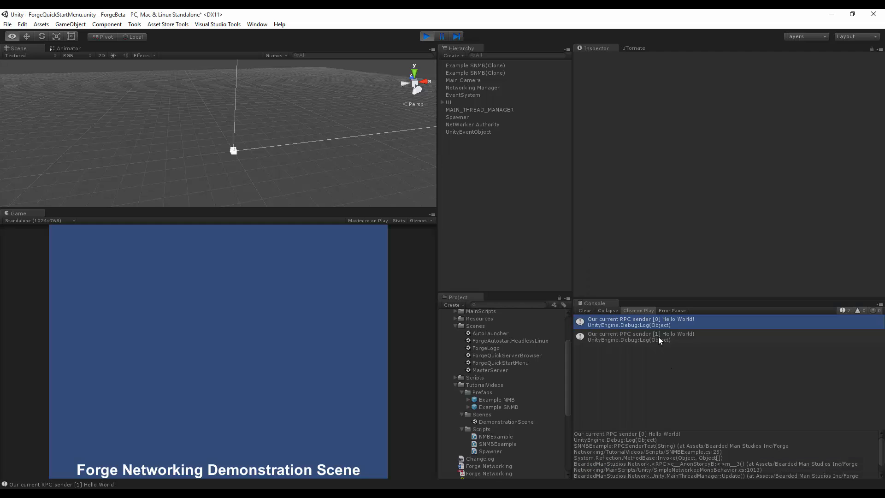
click(640, 335)
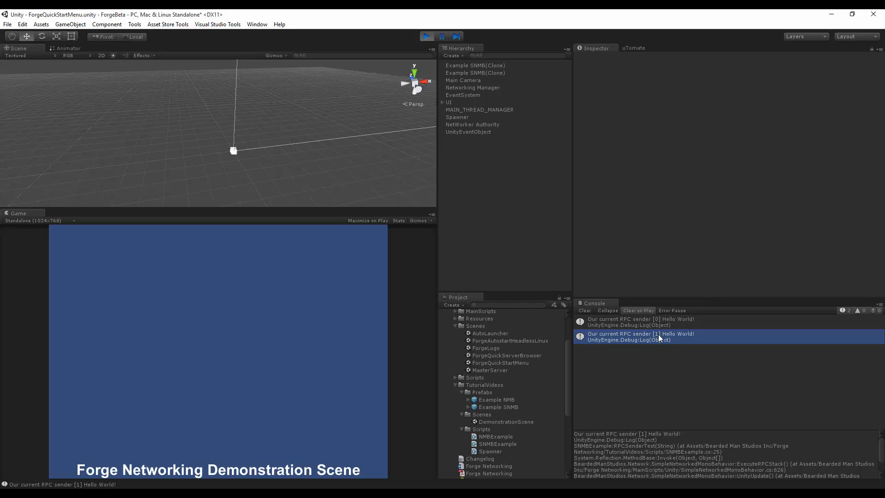
click(462, 79)
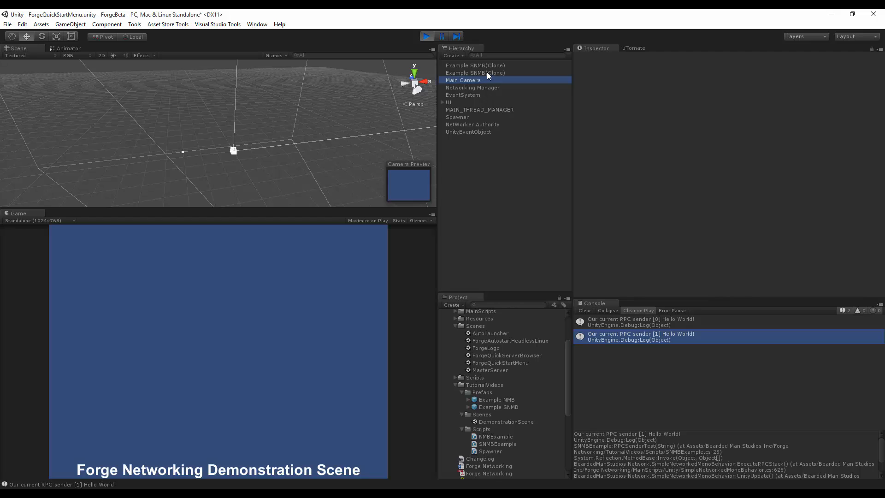
click(475, 65)
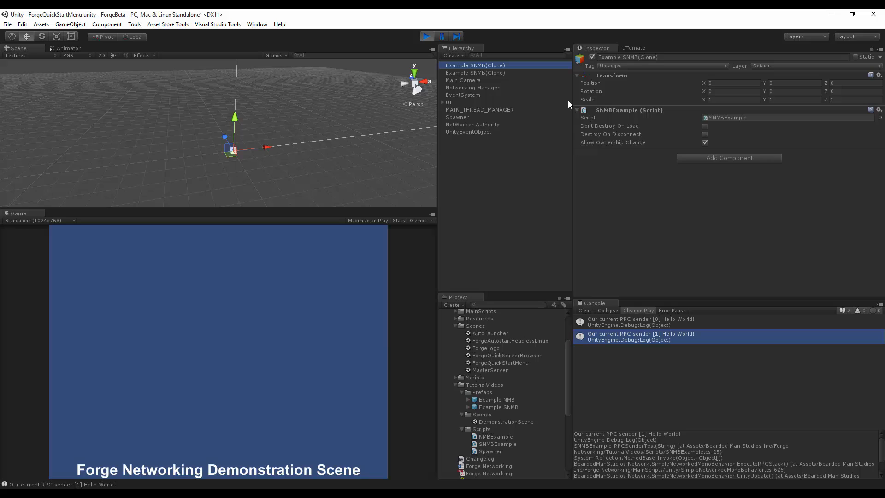
mouse_move(678, 164)
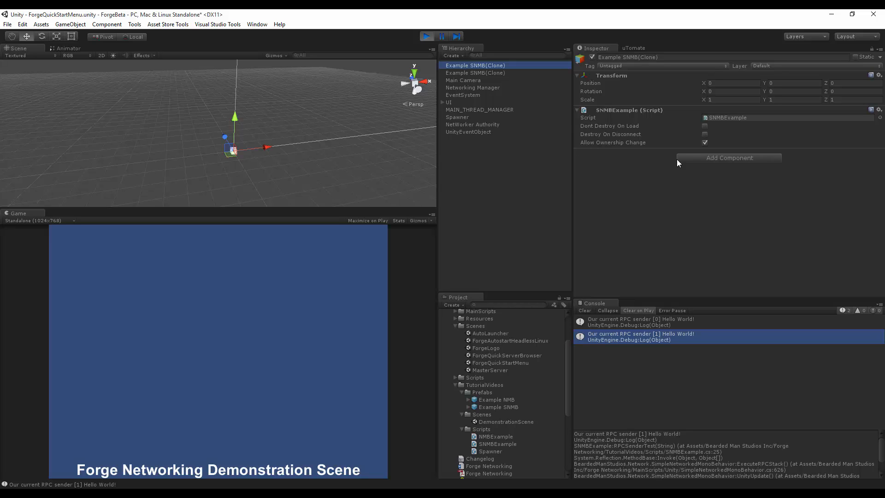
Re-check the Console entries logging Hello World from senders [0] and [1].
click(640, 321)
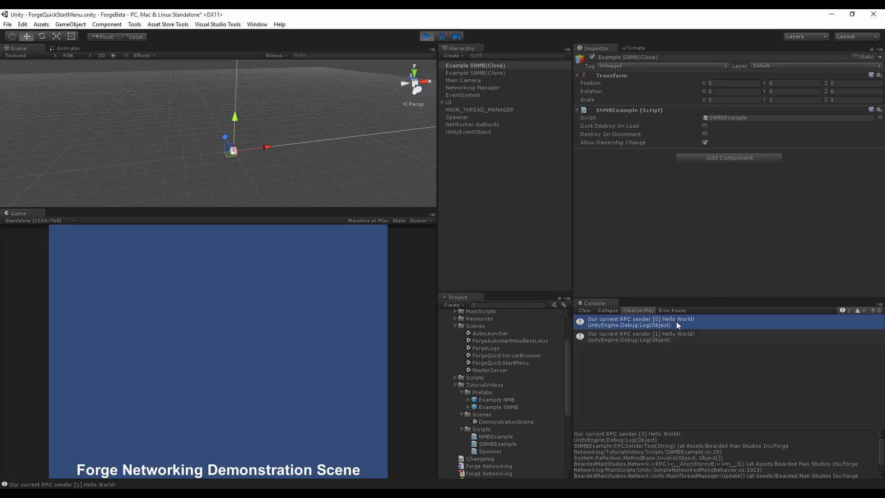
click(641, 335)
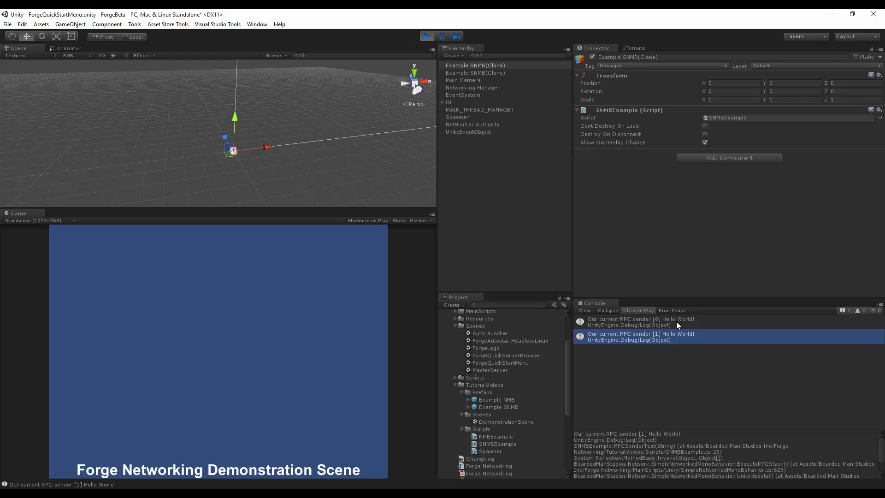